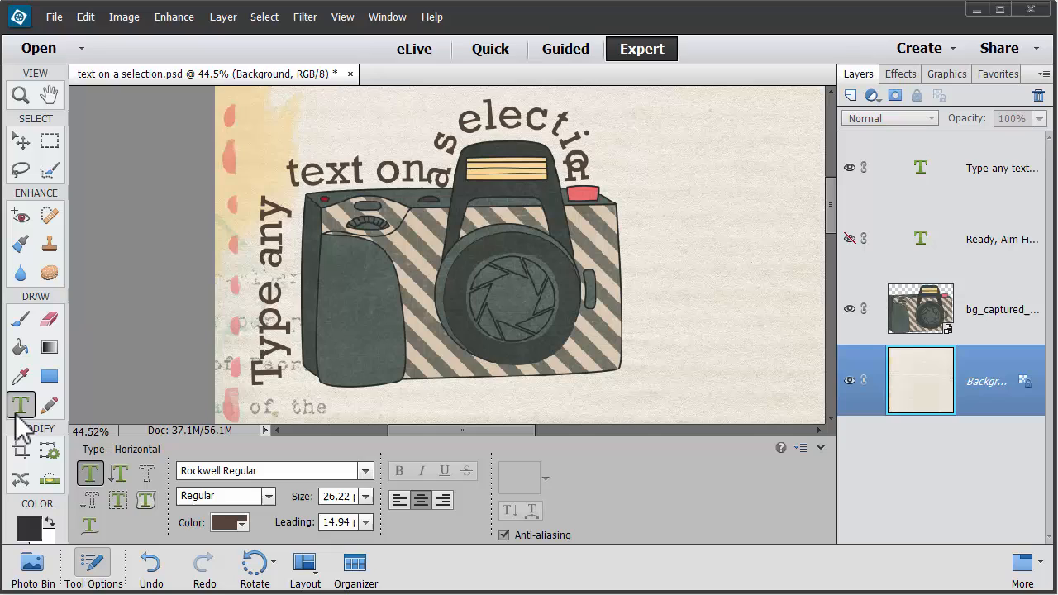
Step: Bring up the Type tool options to choose Text on Custom Path
click(89, 523)
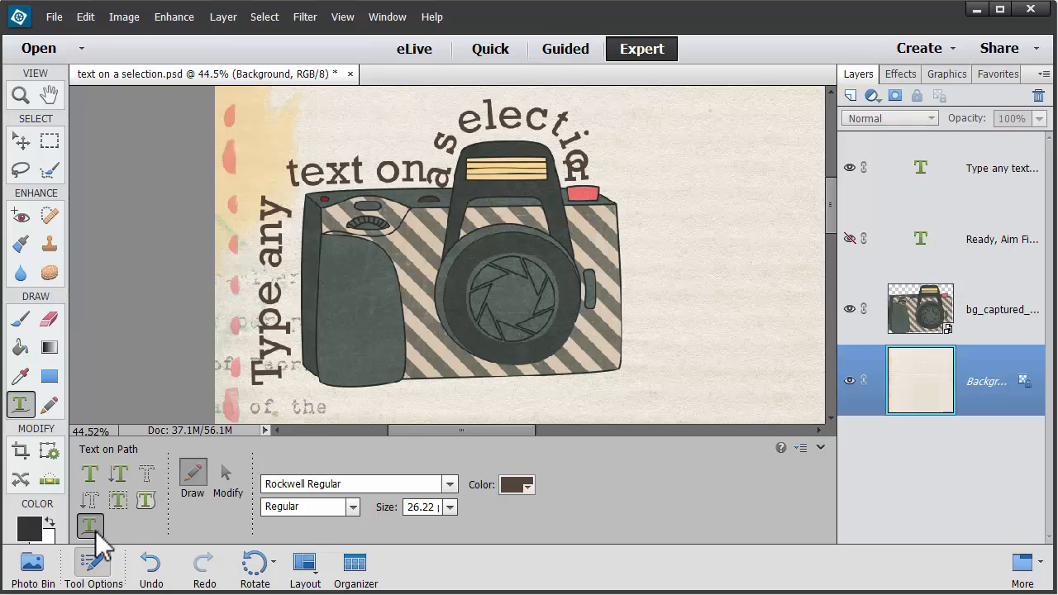
mouse_move(165, 481)
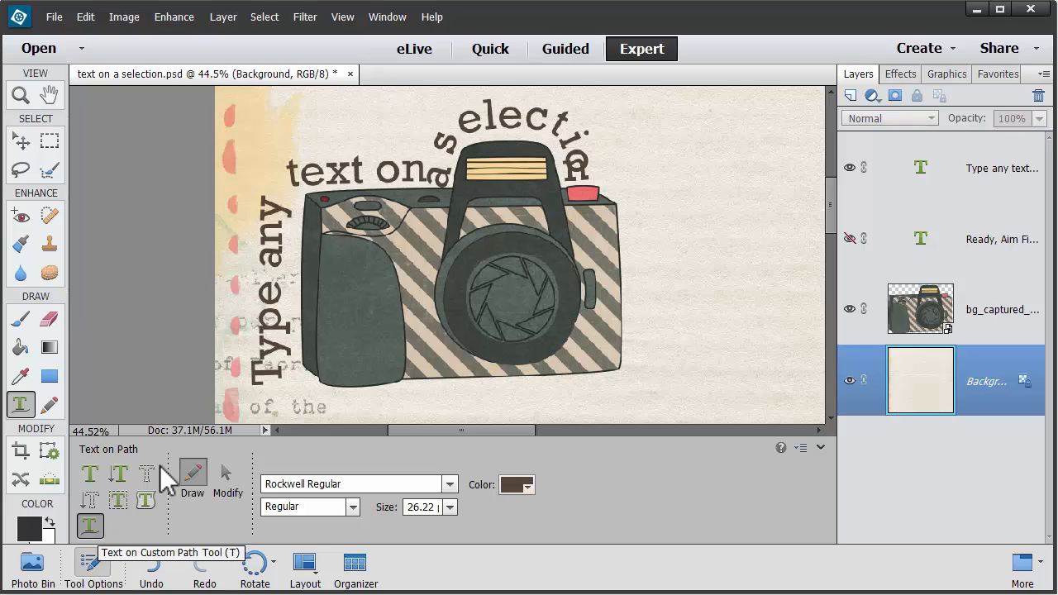
mouse_move(417, 161)
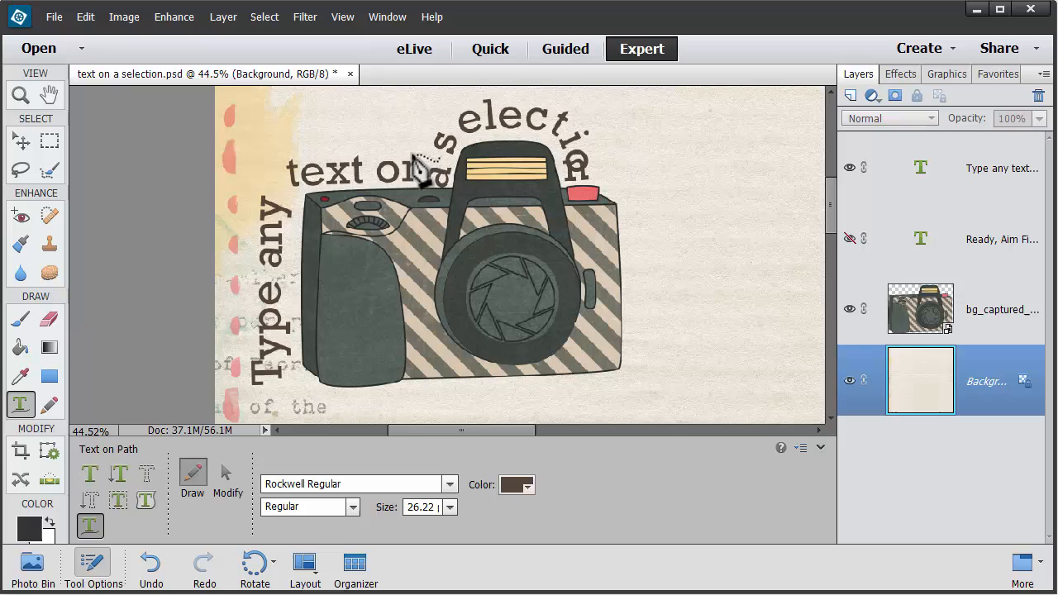
mouse_move(661, 318)
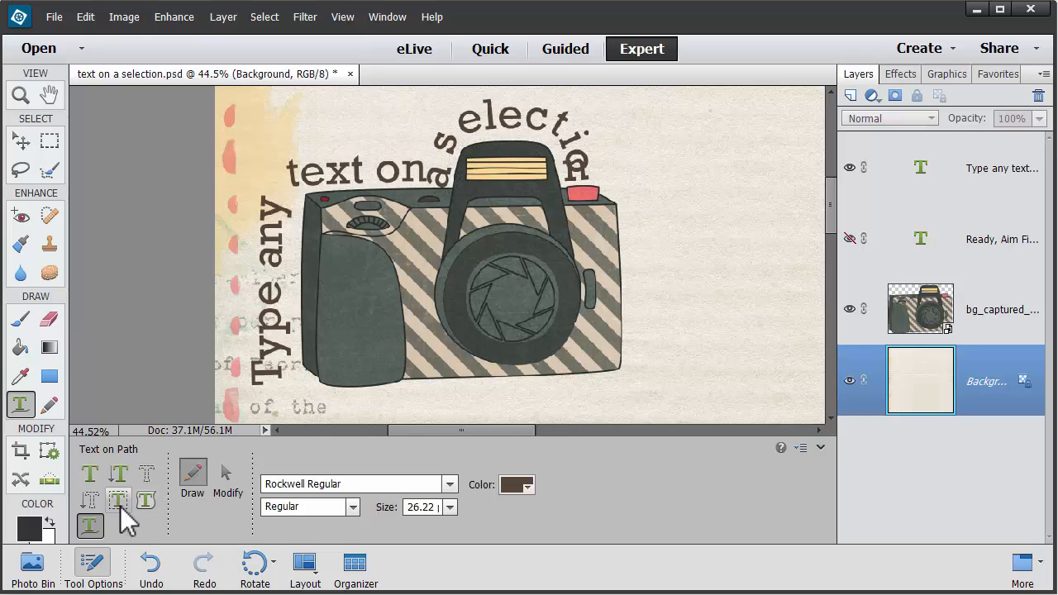
Step: Switch the type option to Text on Selection
click(119, 498)
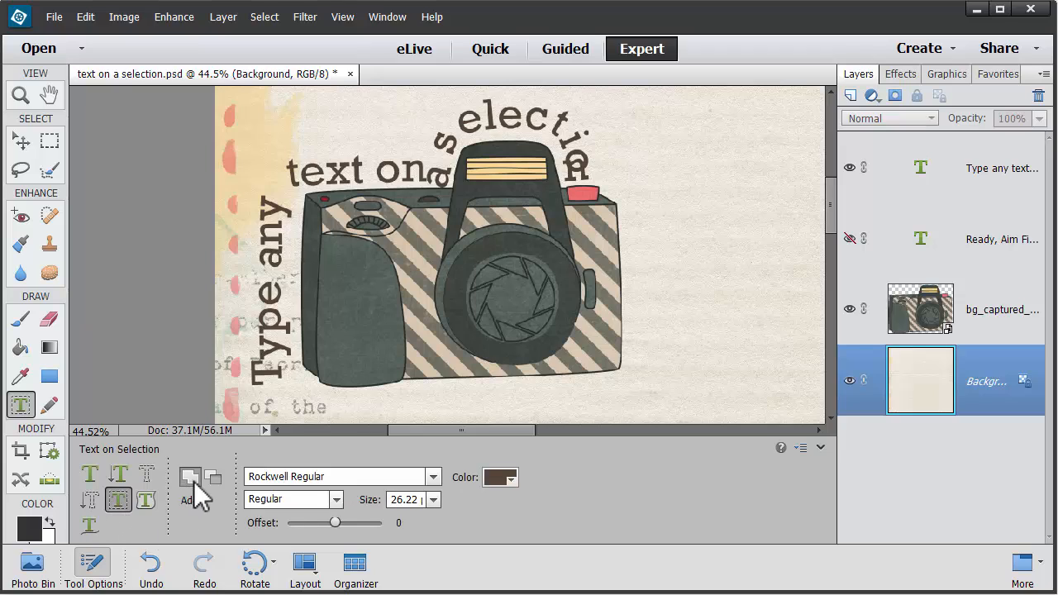
mouse_move(154, 536)
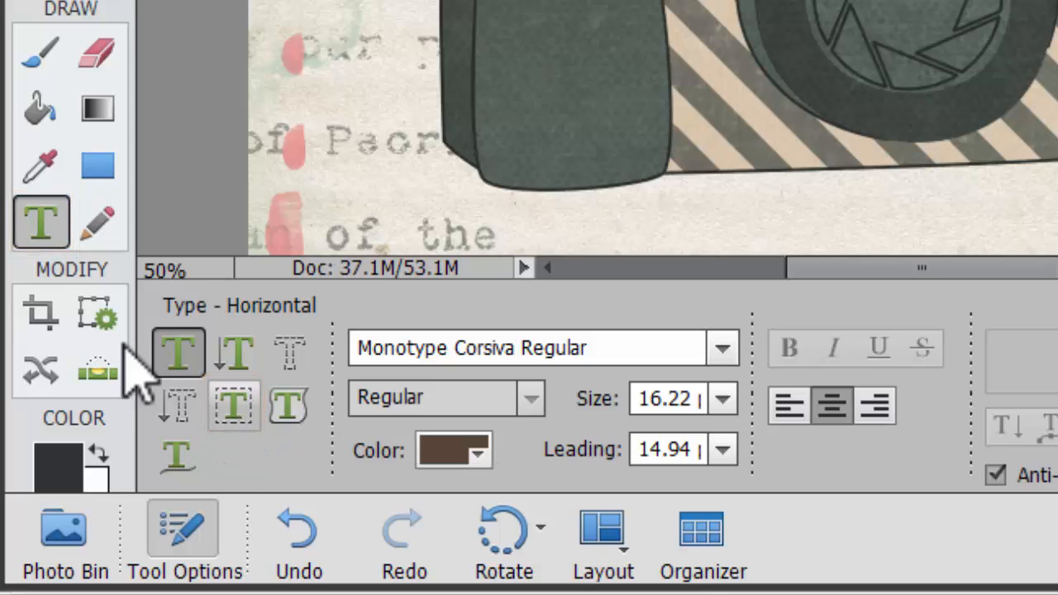
mouse_move(40, 223)
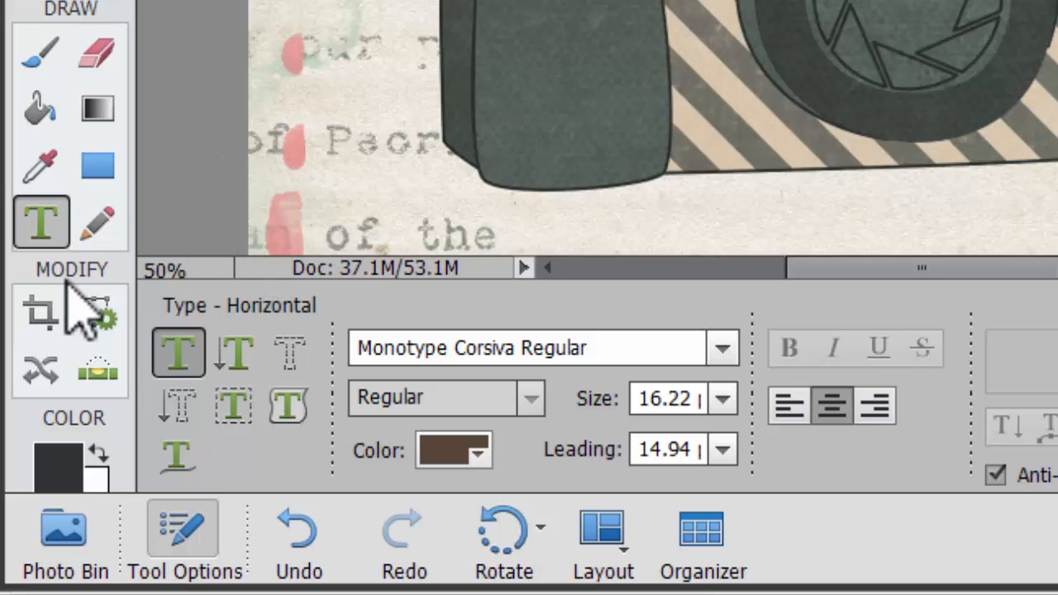
Step: Pick the Text on Selection tool to outline the striped camera
click(233, 402)
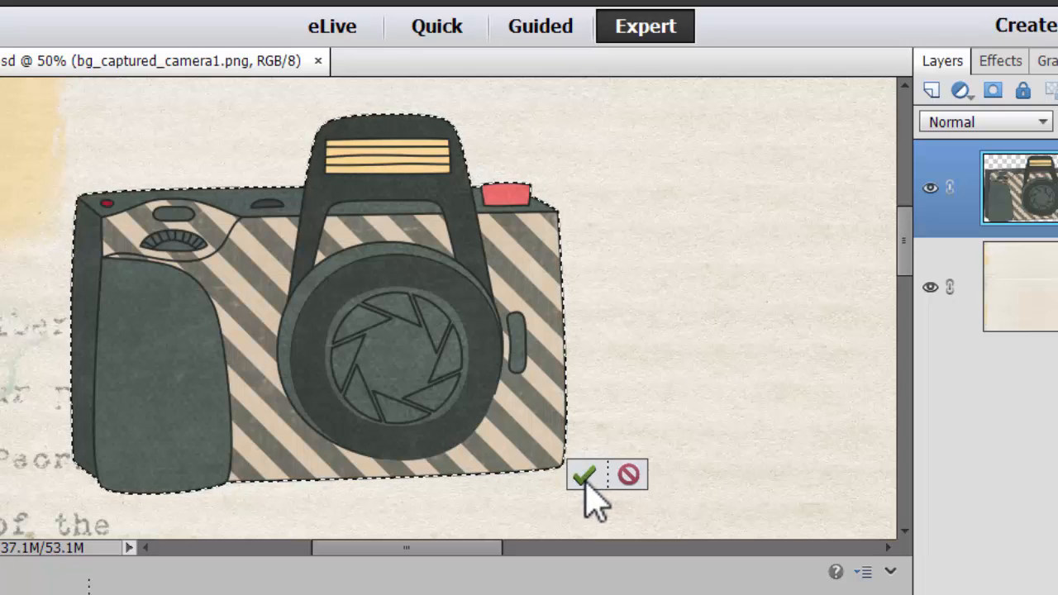
Step: Confirm the camera selection and type 'Type my text on a selection' along its top edge
click(591, 475)
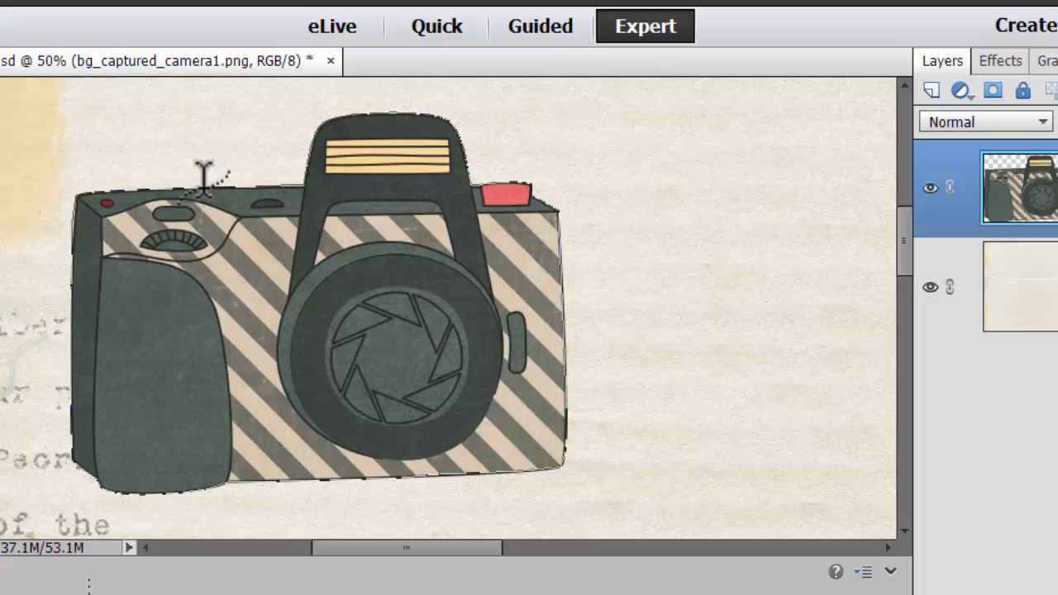
click(240, 223)
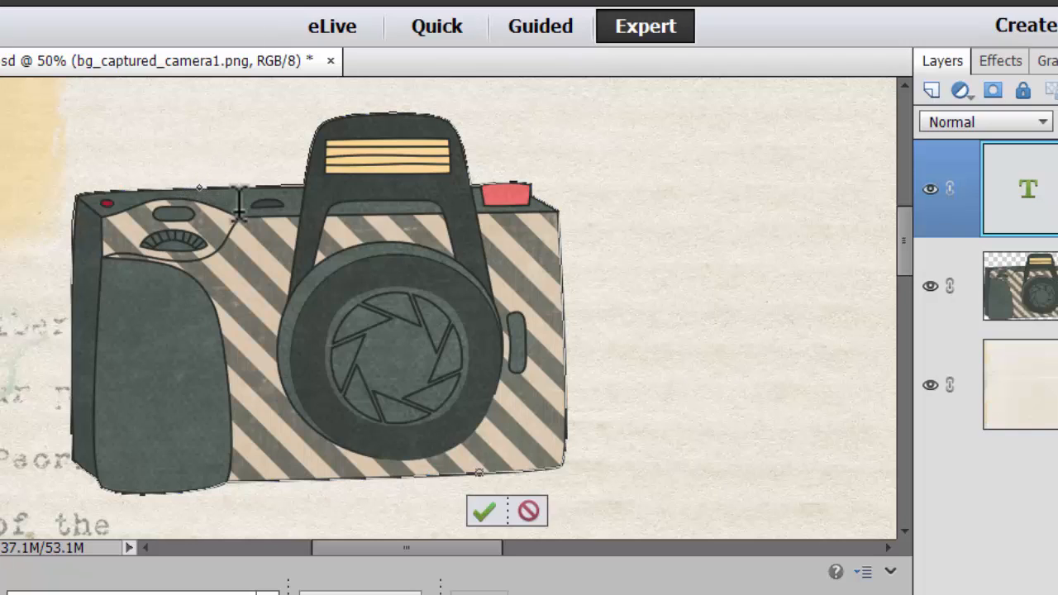
text(Type)
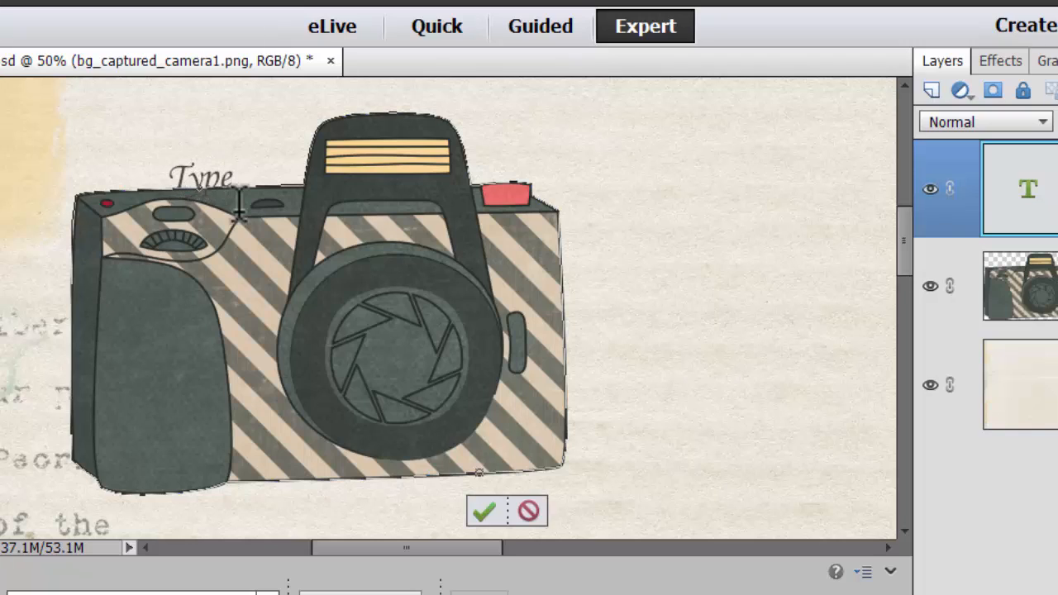
text(my text on a selection)
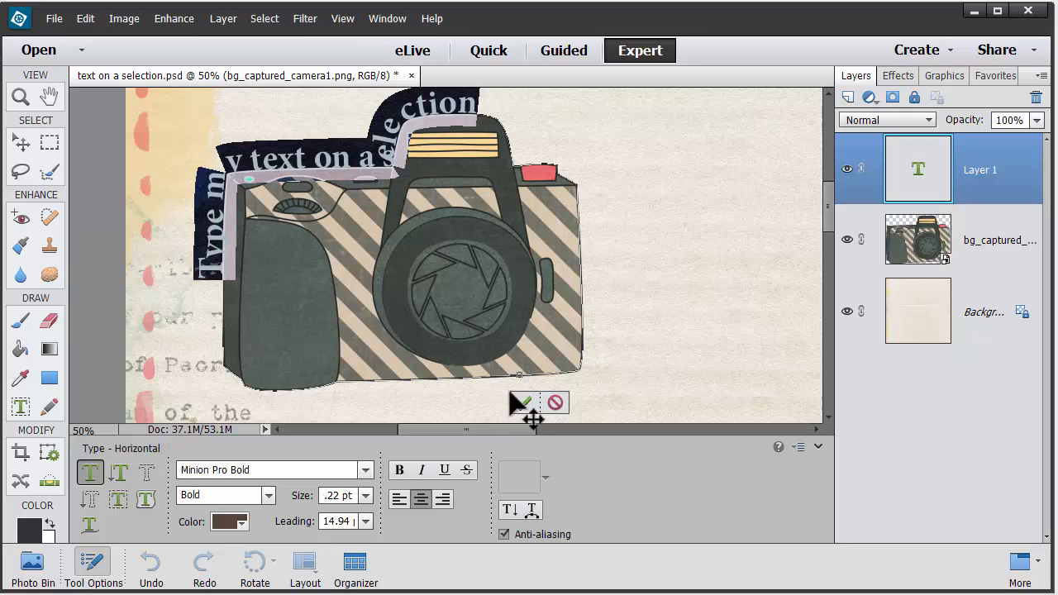
mouse_move(522, 403)
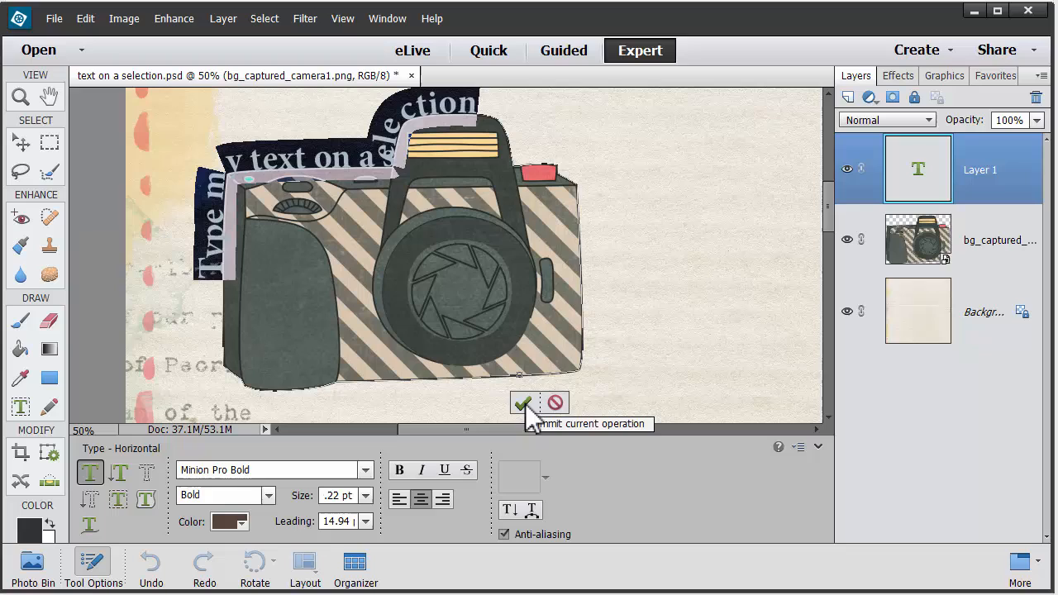
Step: Commit the curved text and deselect it by clicking the paper background
click(522, 402)
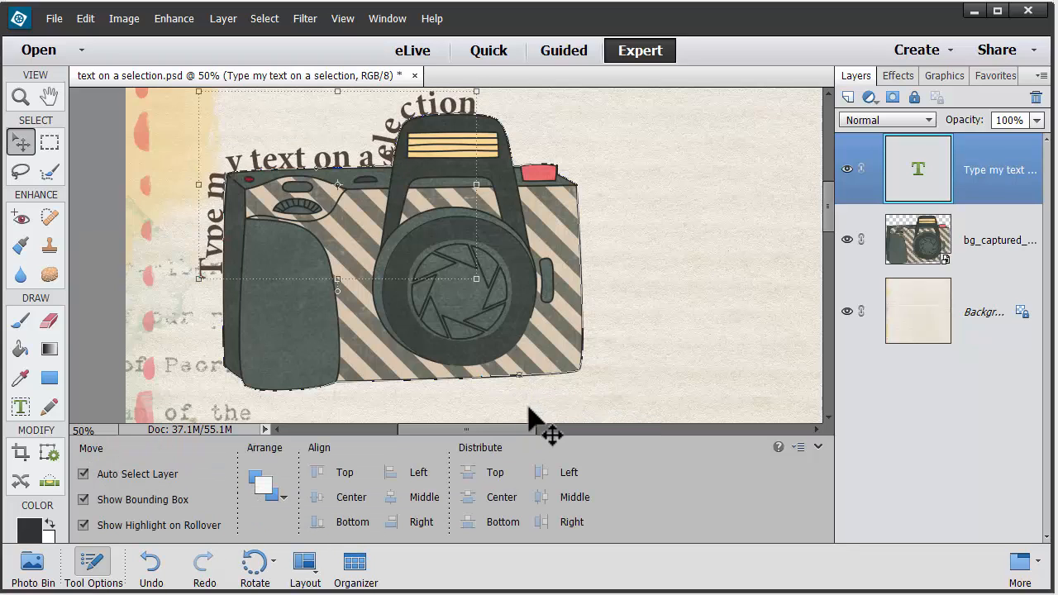
mouse_move(547, 397)
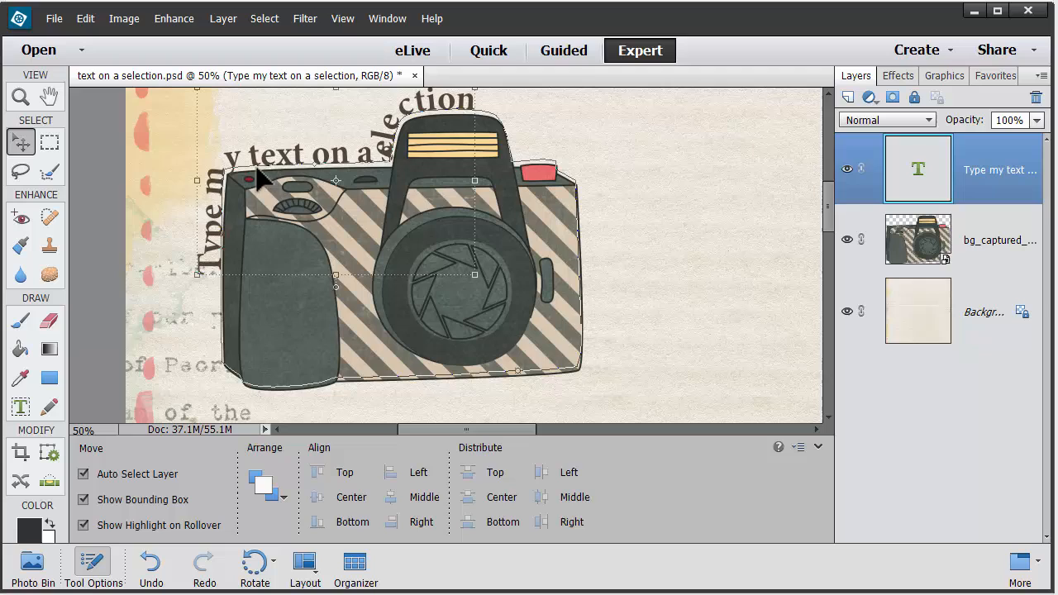
click(917, 311)
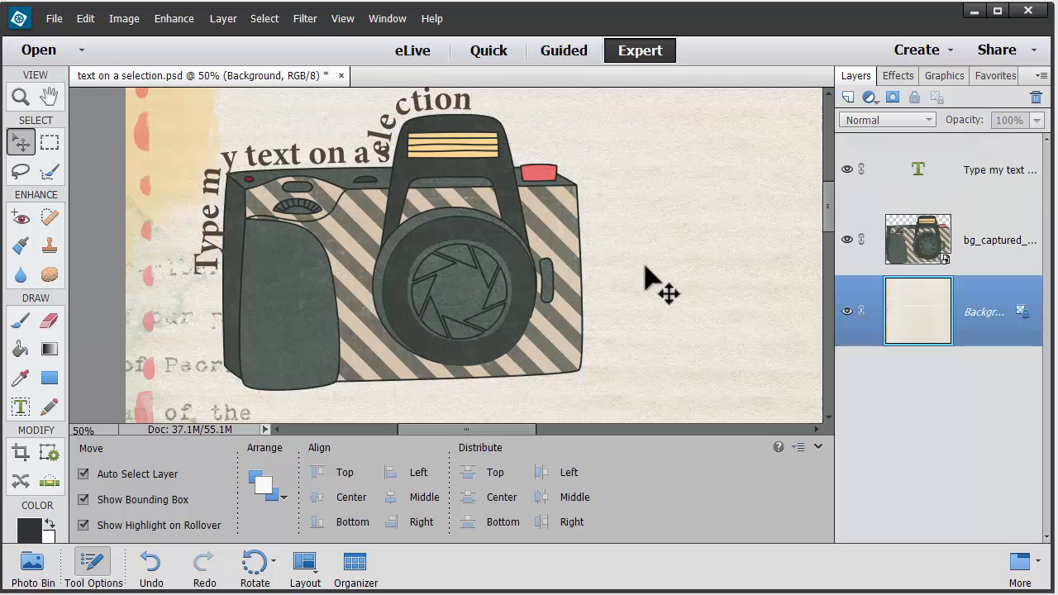
mouse_move(695, 423)
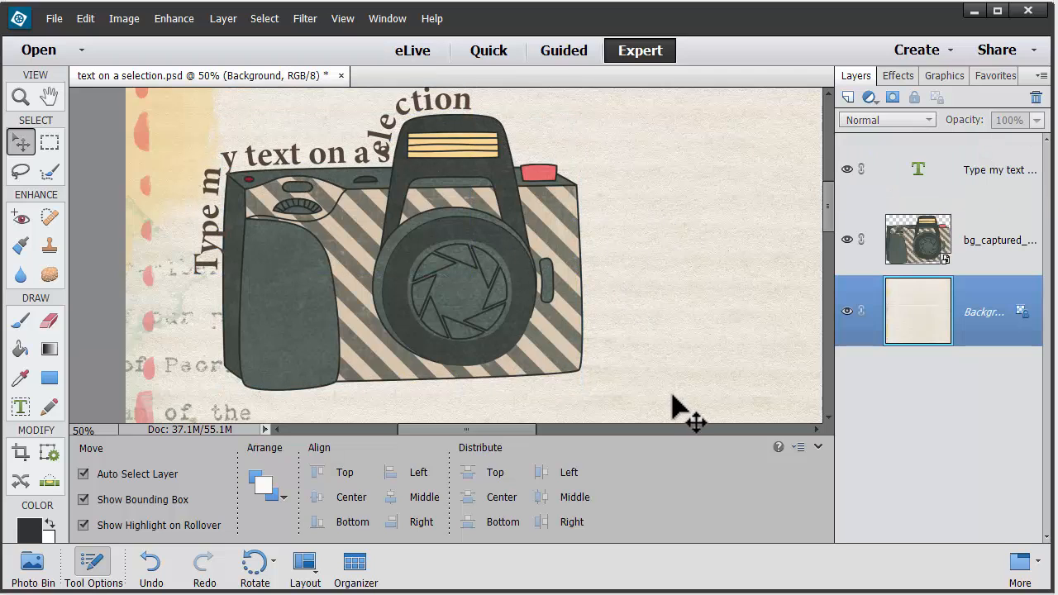
Step: Select the camera layer, hide the first text layer, and reselect Text on Selection
click(917, 239)
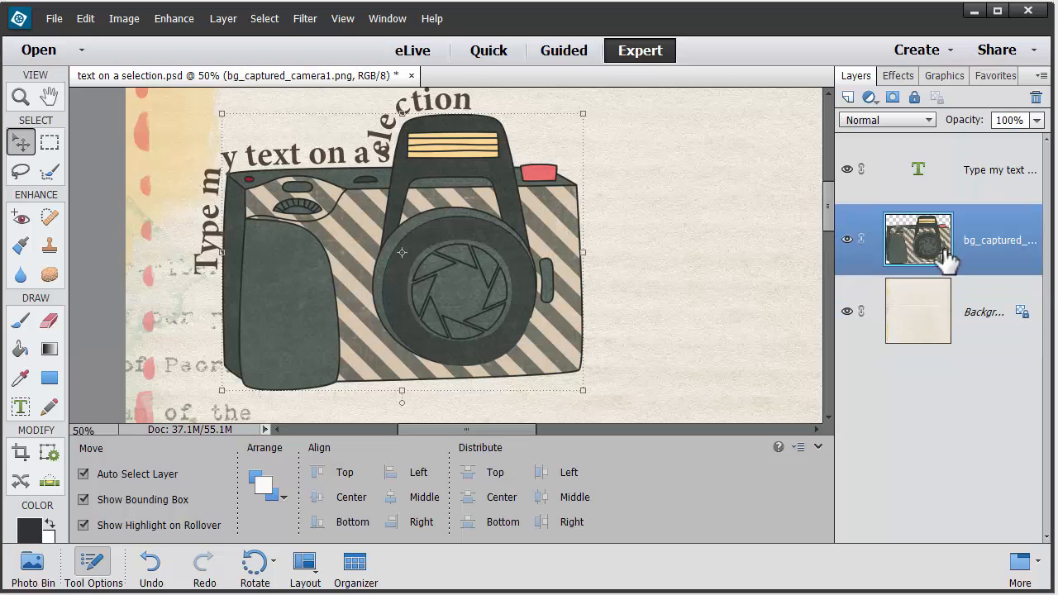
click(999, 169)
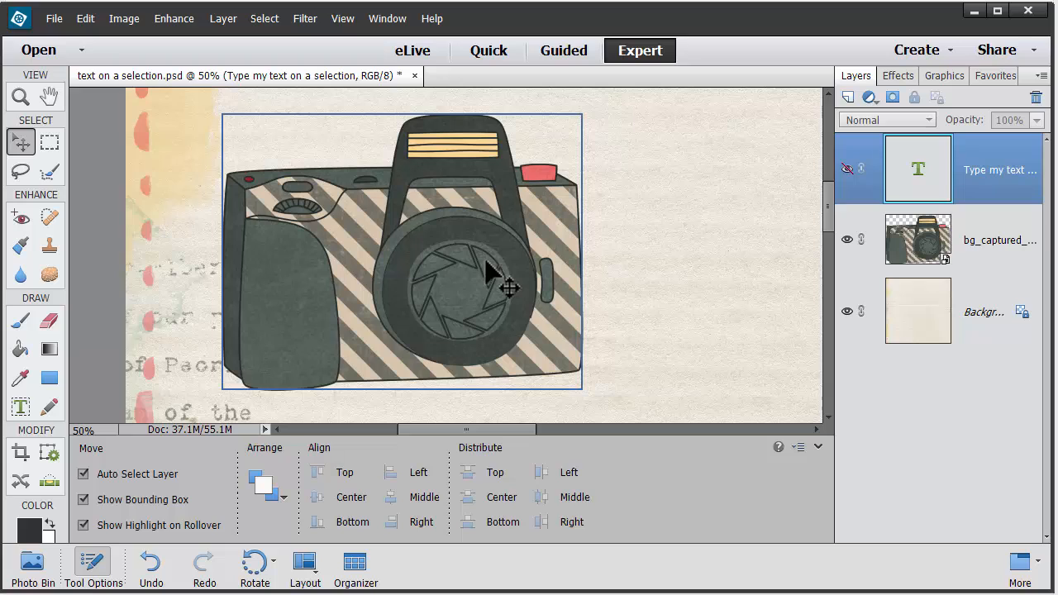
click(20, 407)
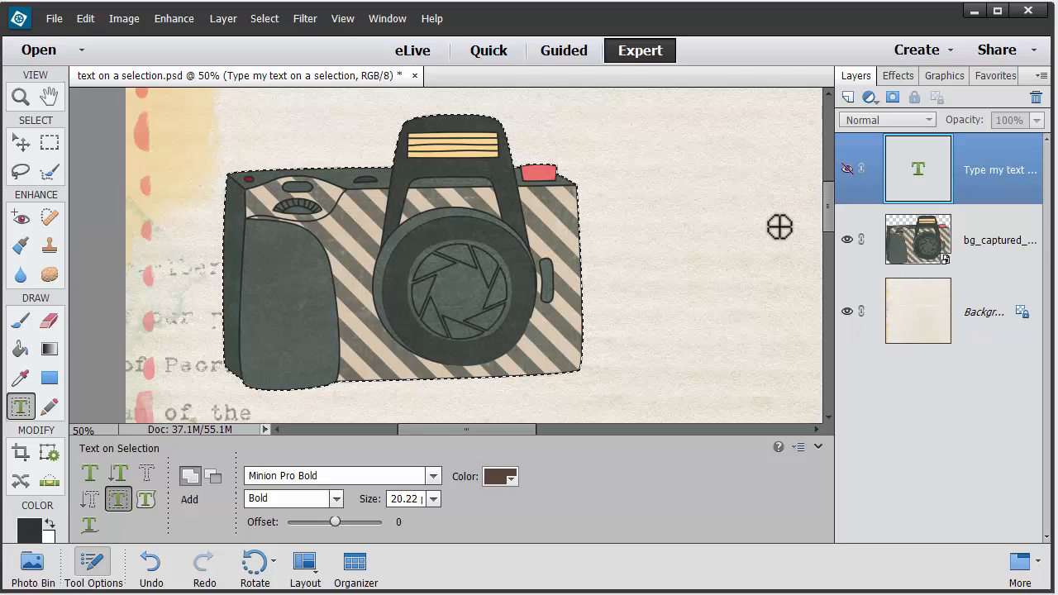
mouse_move(296, 163)
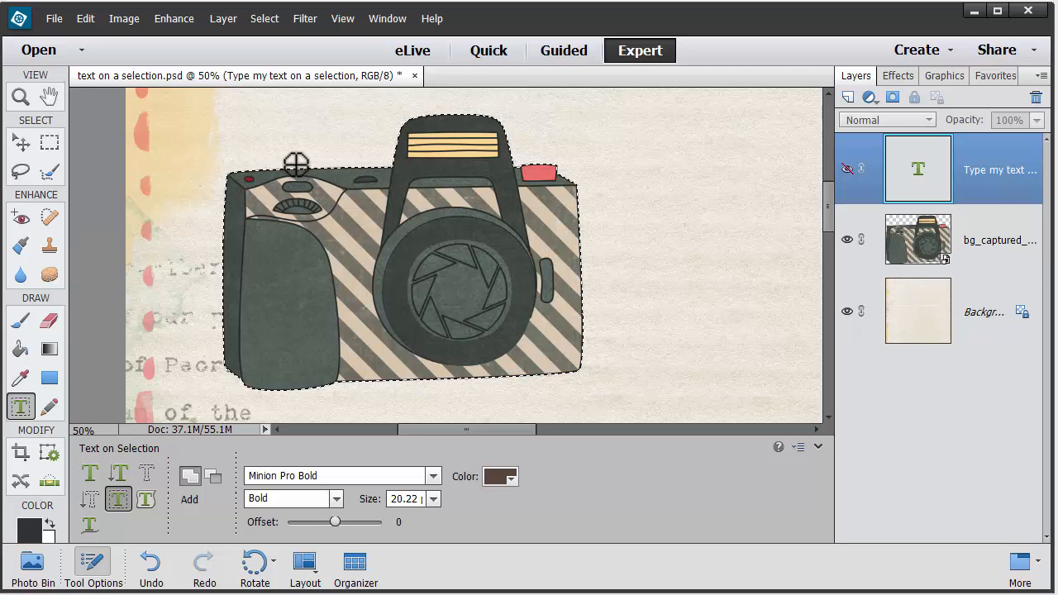
Step: Select the camera's outline and confirm it as a new text path
click(998, 239)
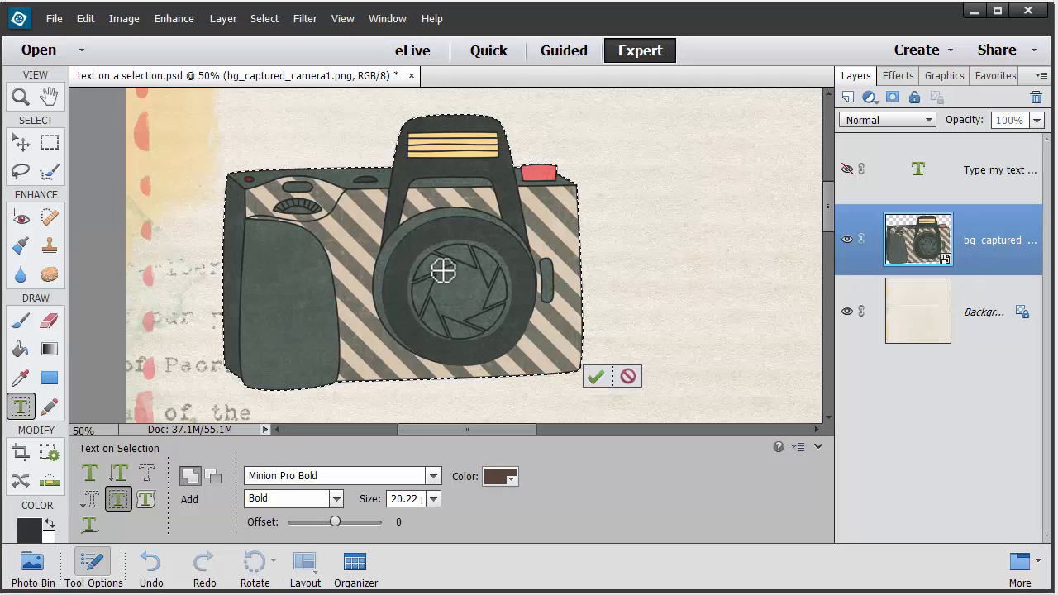
mouse_move(312, 167)
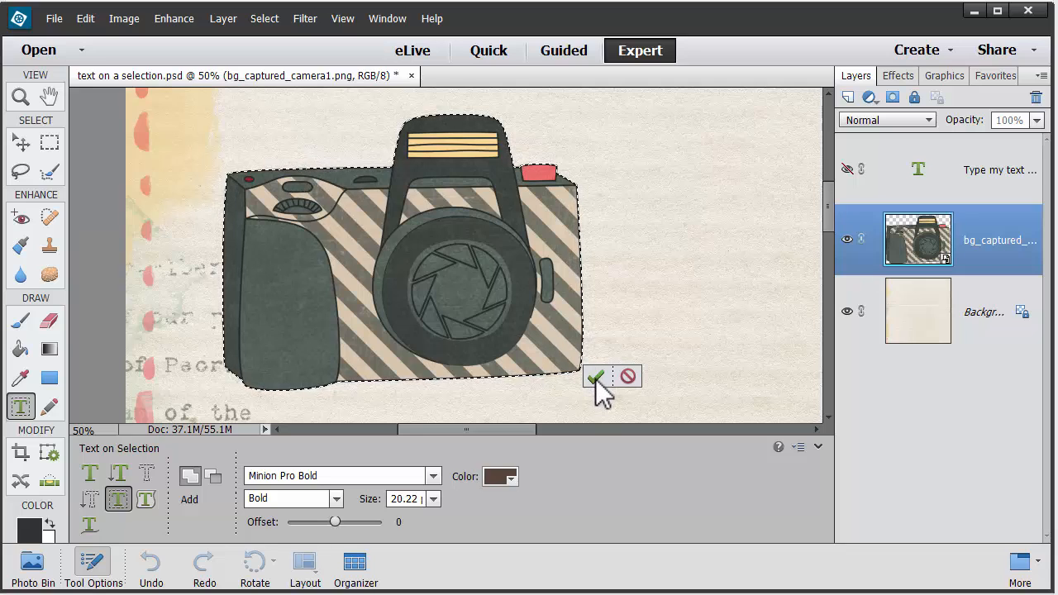
click(595, 376)
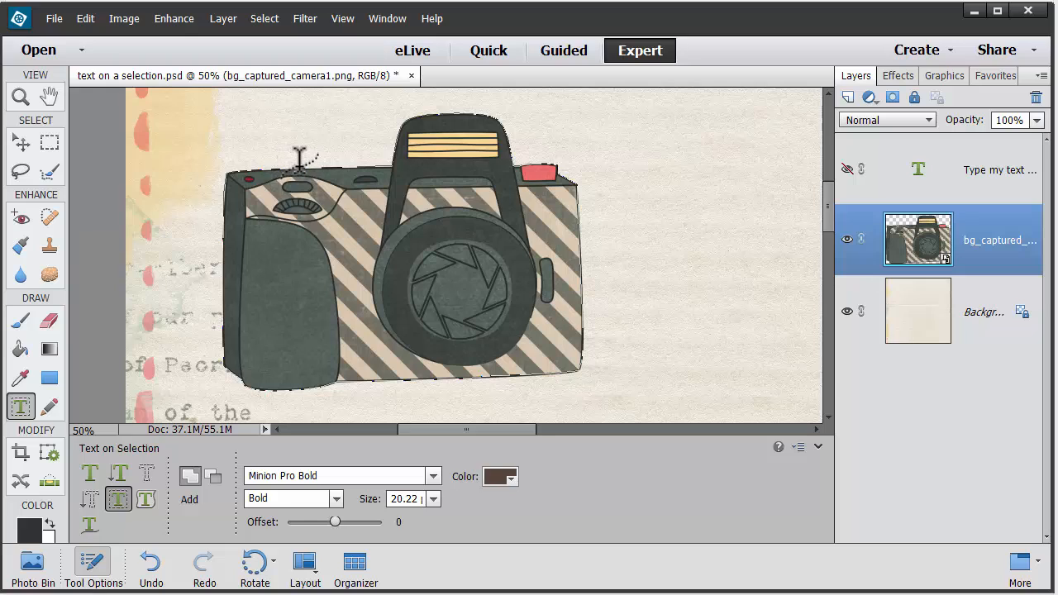
Step: Type 'Ready, Aim Fire!' along the camera's top edge, centred over the viewfinder
text(Ready, Aim Fi)
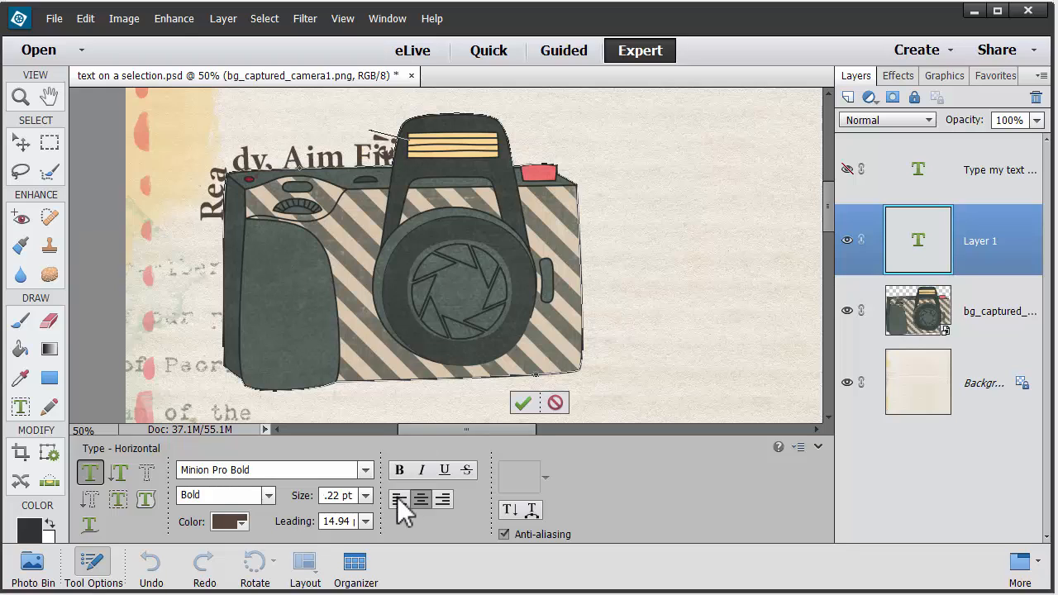
click(450, 500)
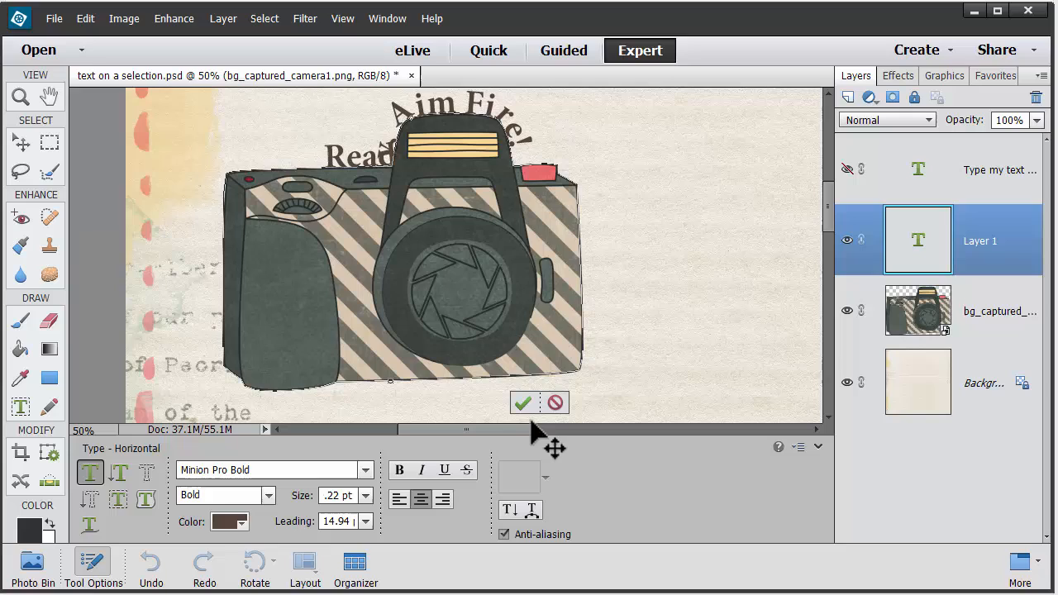
Step: Commit the 'Ready, Aim Fire!' text with the green check mark
click(523, 402)
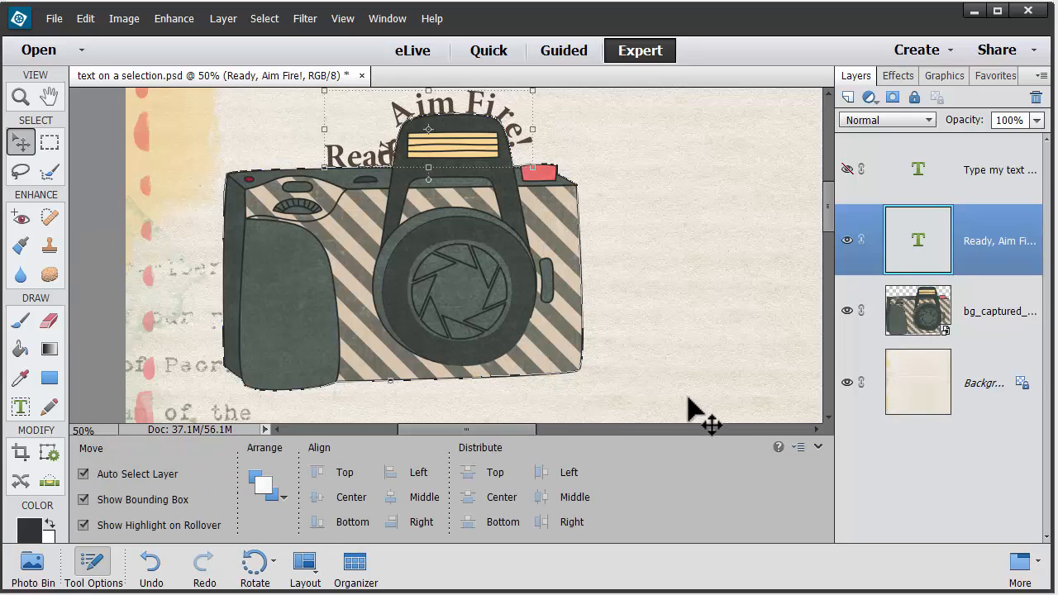
mouse_move(700, 418)
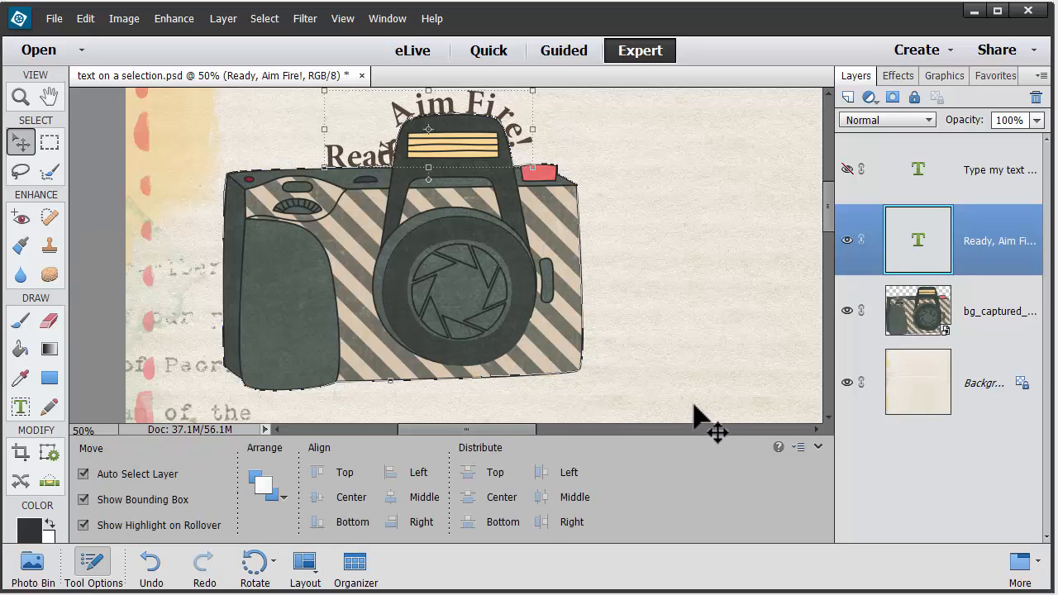